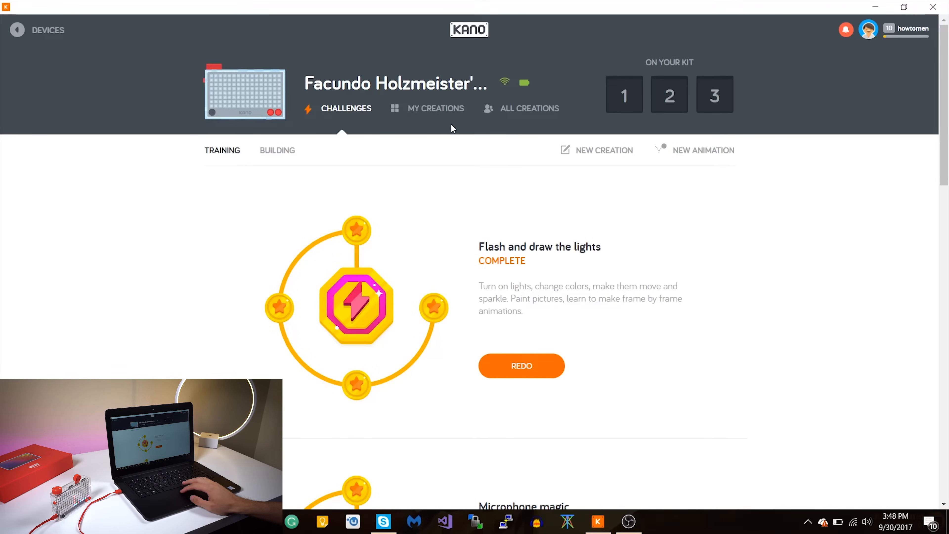
Start the next challenge and attach an Every loop under When app starts, repeating every 1 frames.
{"action": "scroll", "scroll_direction": "down", "scroll_amount": 3}
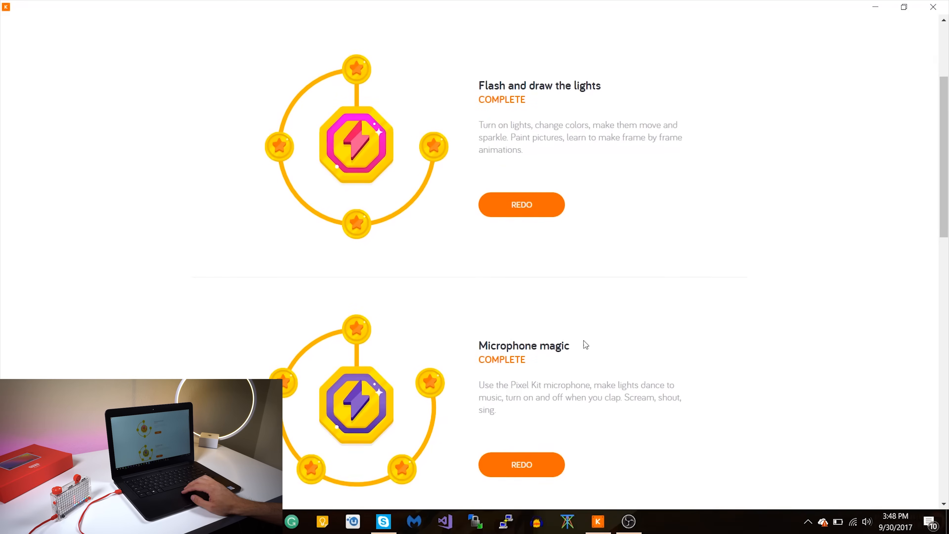
{"action": "scroll", "scroll_direction": "down", "scroll_amount": 3}
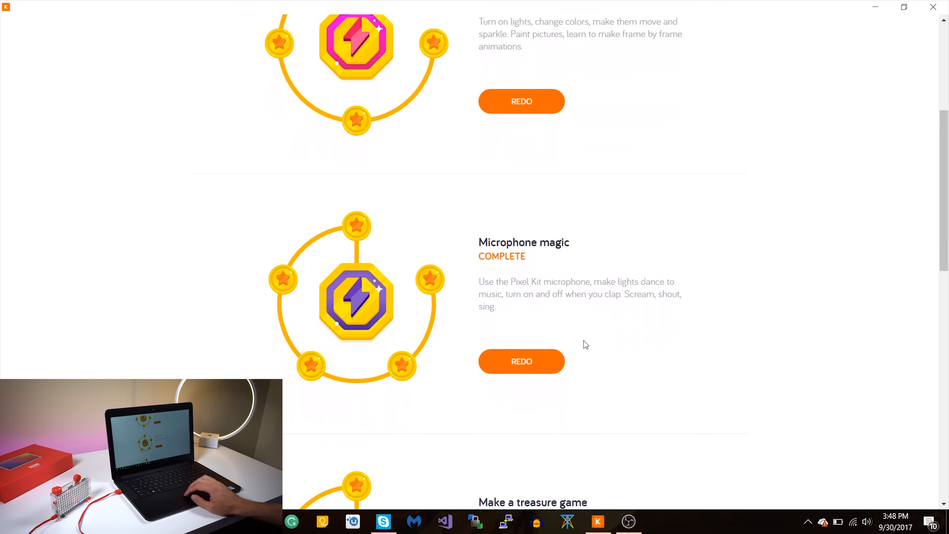
{"action": "left_click", "coordinate": [521, 362]}
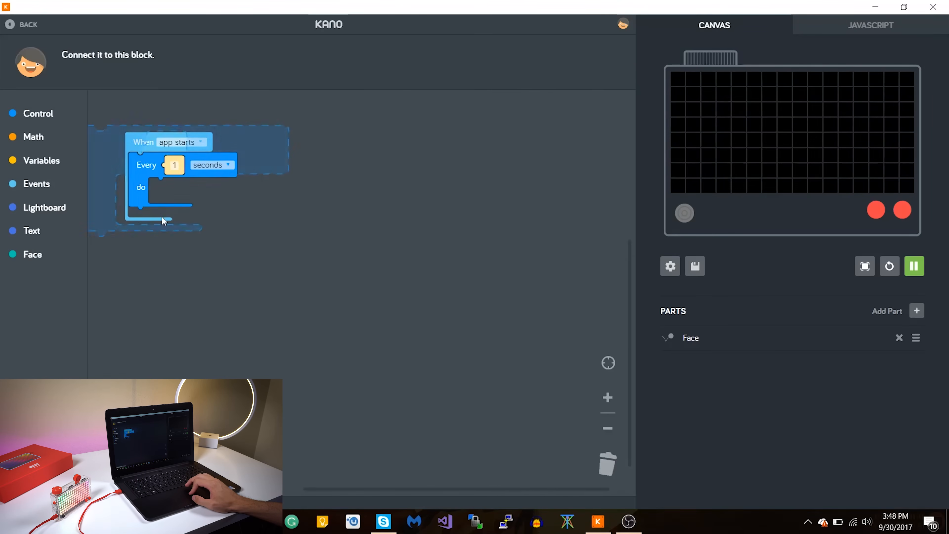
{"action": "left_click", "coordinate": [212, 164]}
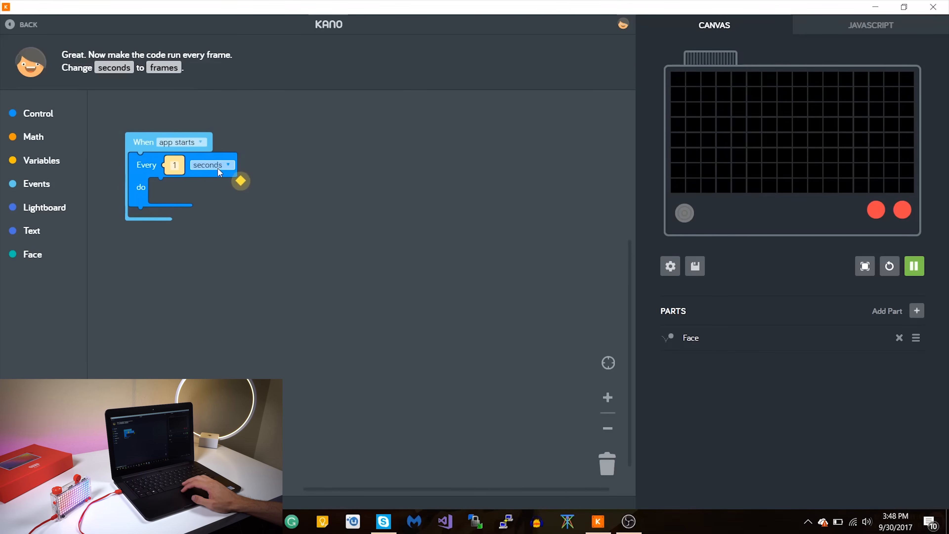
{"action": "left_click", "coordinate": [208, 165]}
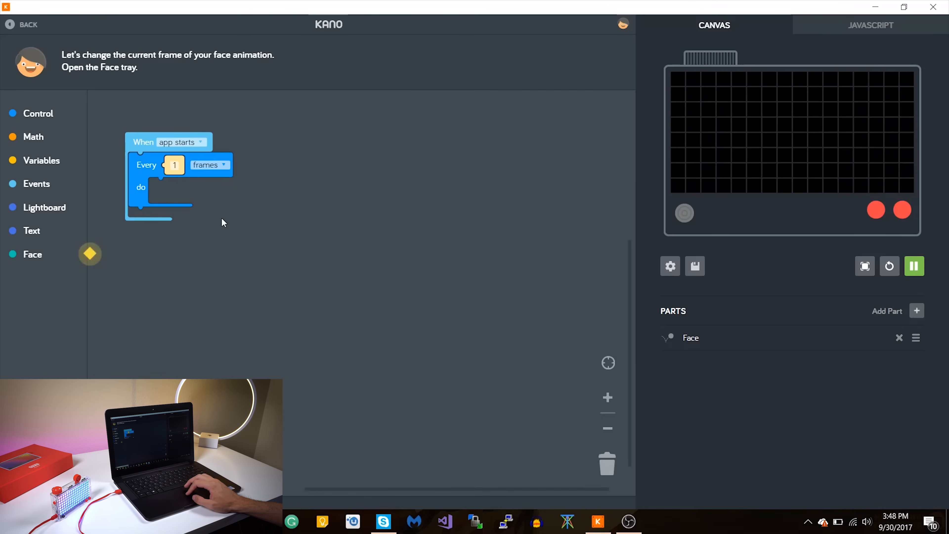
Add the Face go to frame nº 1 block into the loop's do slot.
{"action": "left_click", "coordinate": [32, 254]}
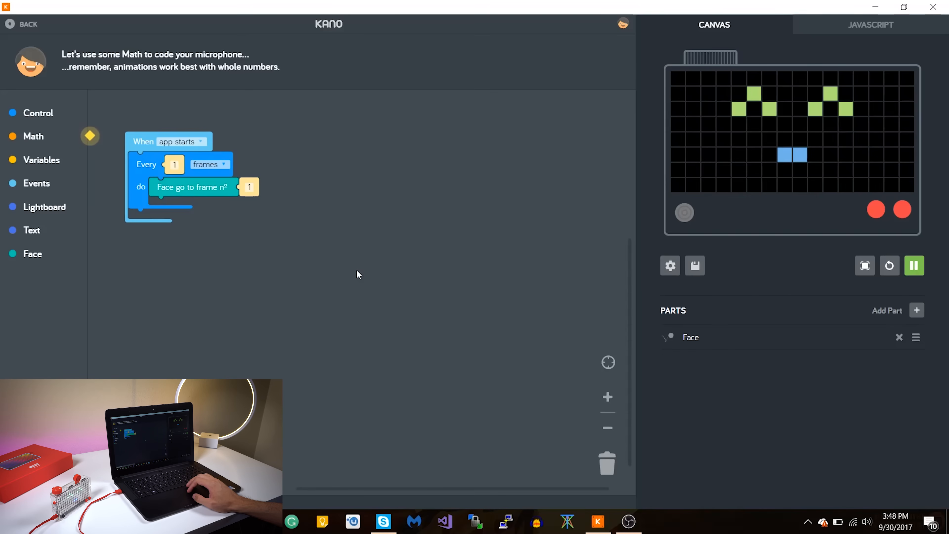
{"action": "left_click", "coordinate": [33, 135]}
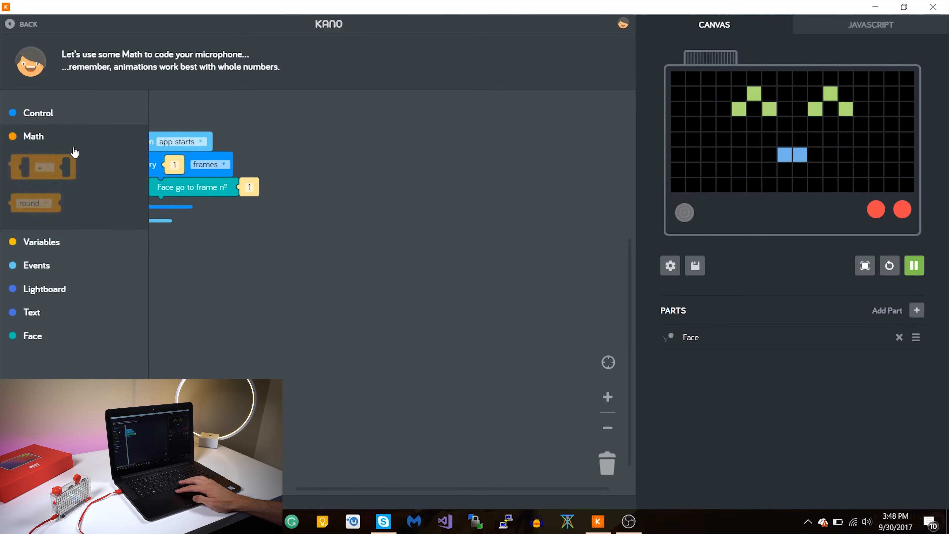